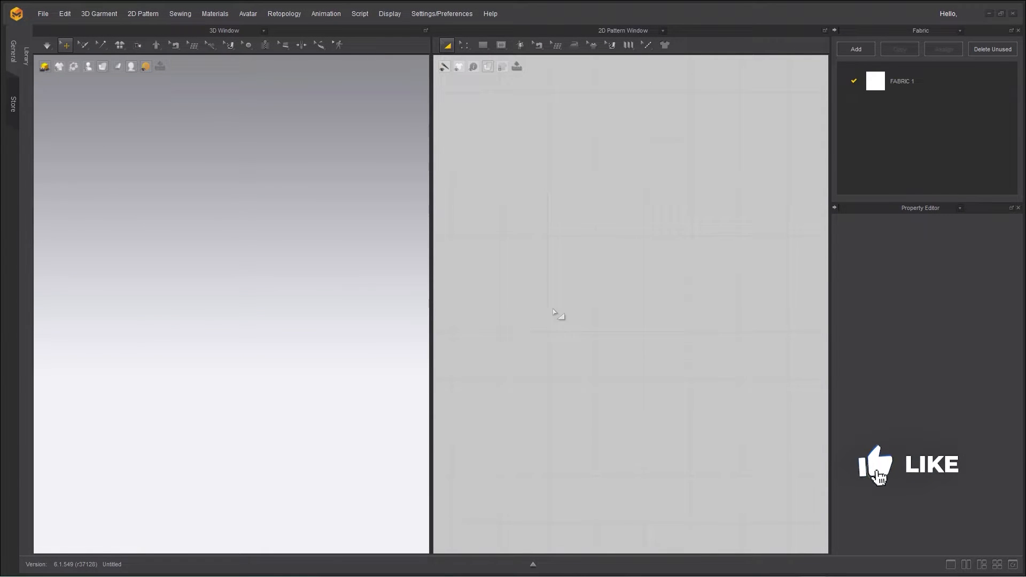
# Step: Draw a rectangular pattern in the middle of the 2D window with the Rectangle tool
pyautogui.click(483, 45)
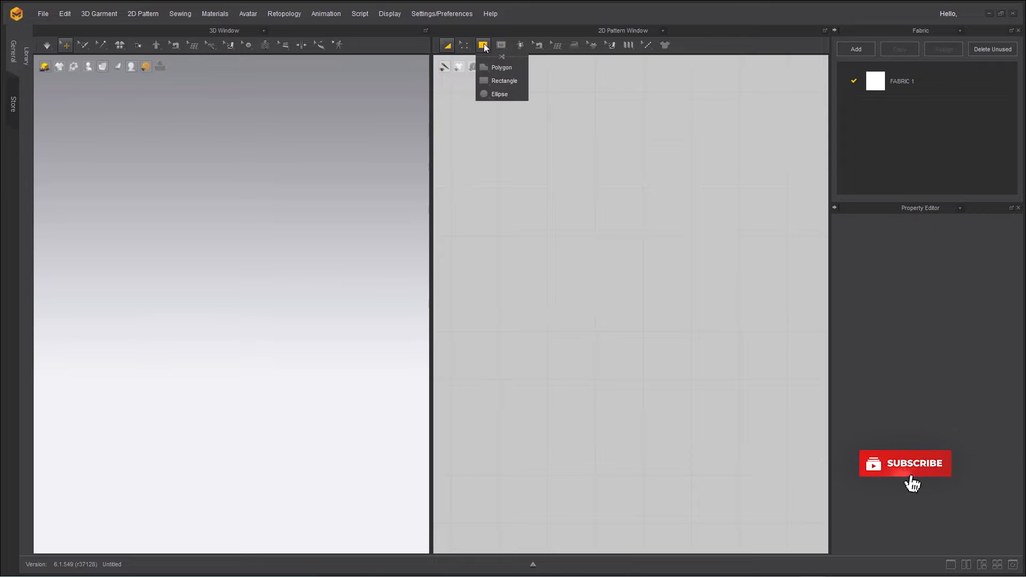
pyautogui.click(504, 81)
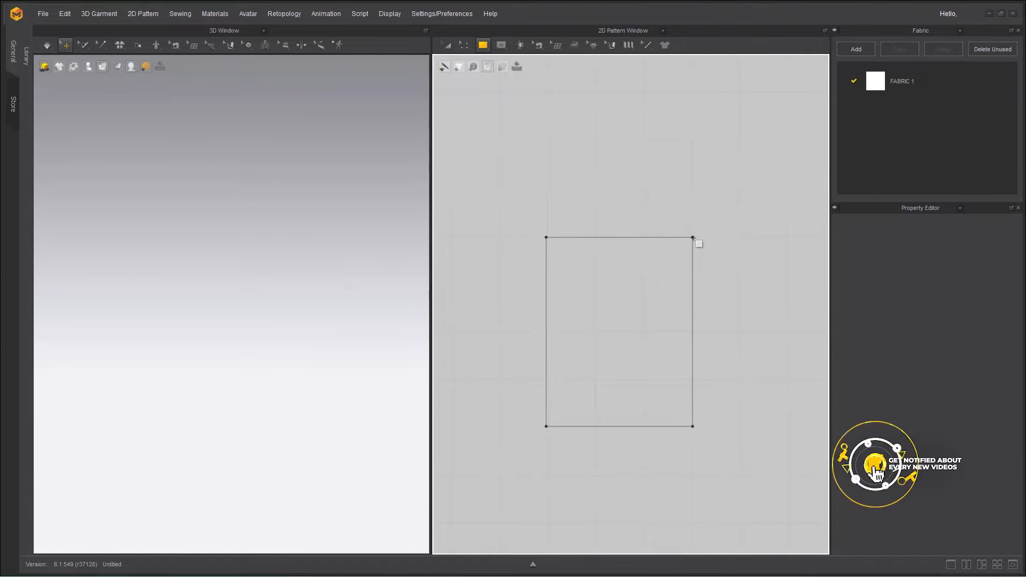
pyautogui.click(619, 332)
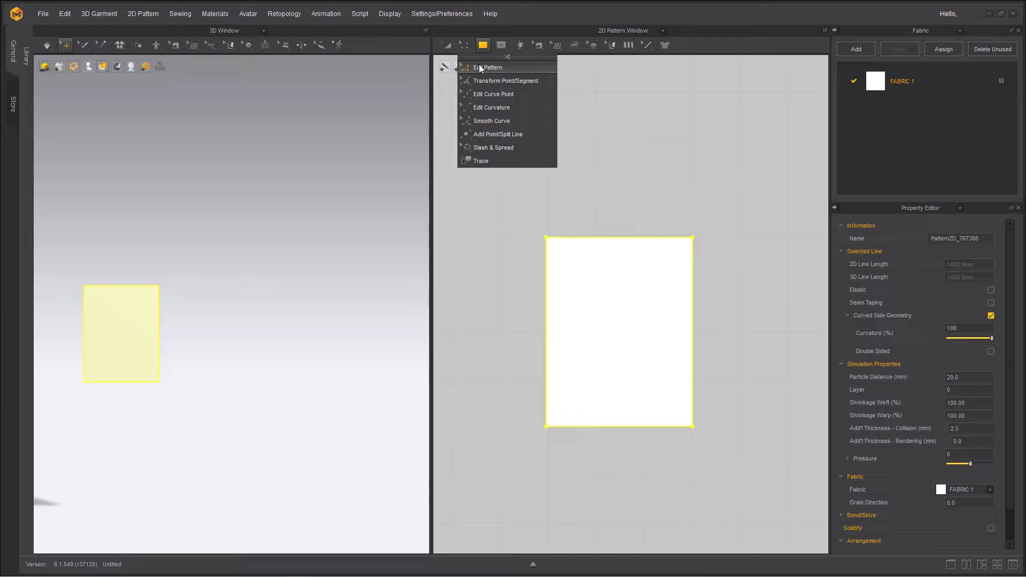
# Step: Split the rectangle's top edge at a midpoint and drag that point up into a peak
pyautogui.click(488, 67)
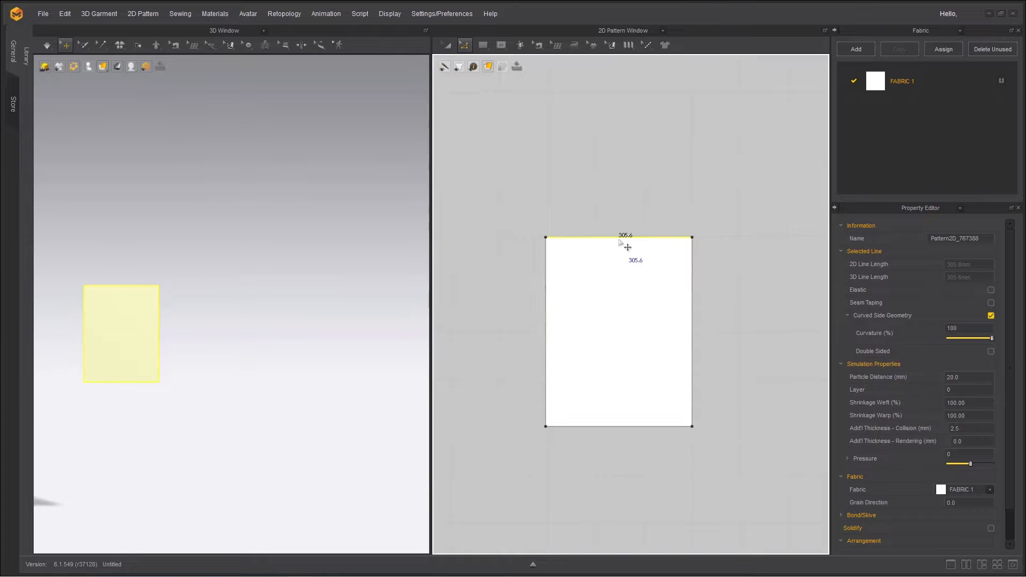
pyautogui.click(444, 44)
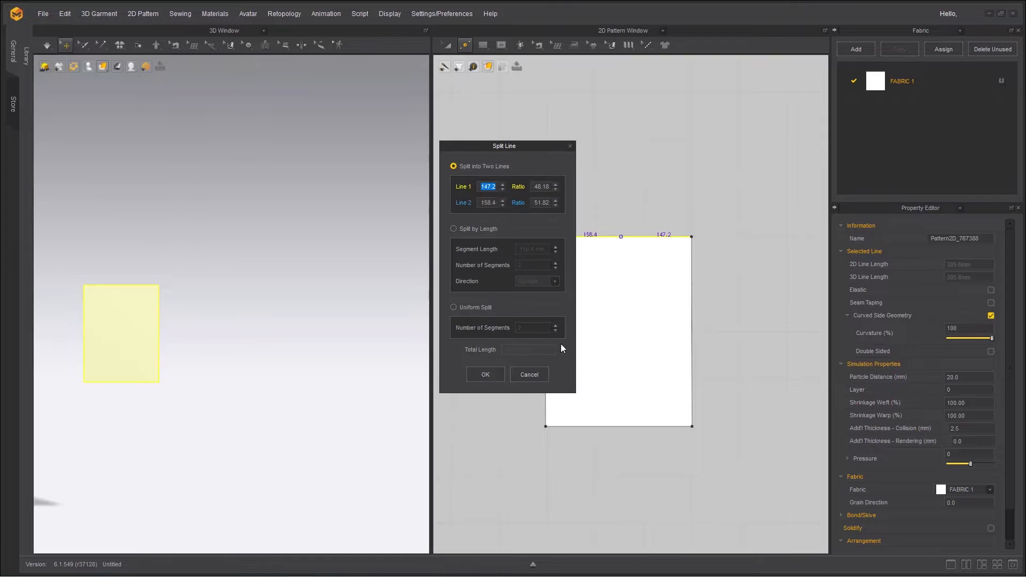
pyautogui.click(454, 308)
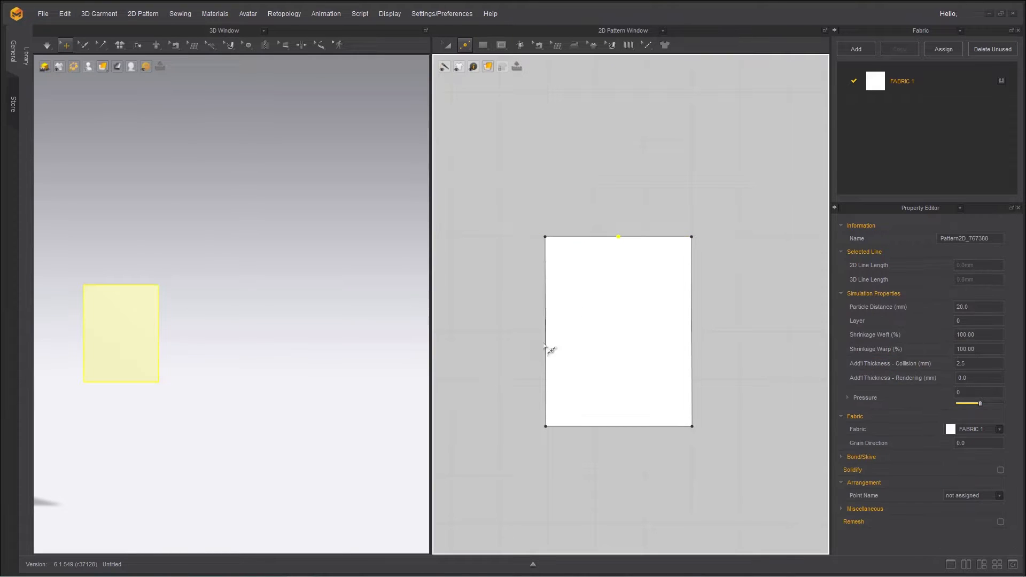
pyautogui.click(464, 45)
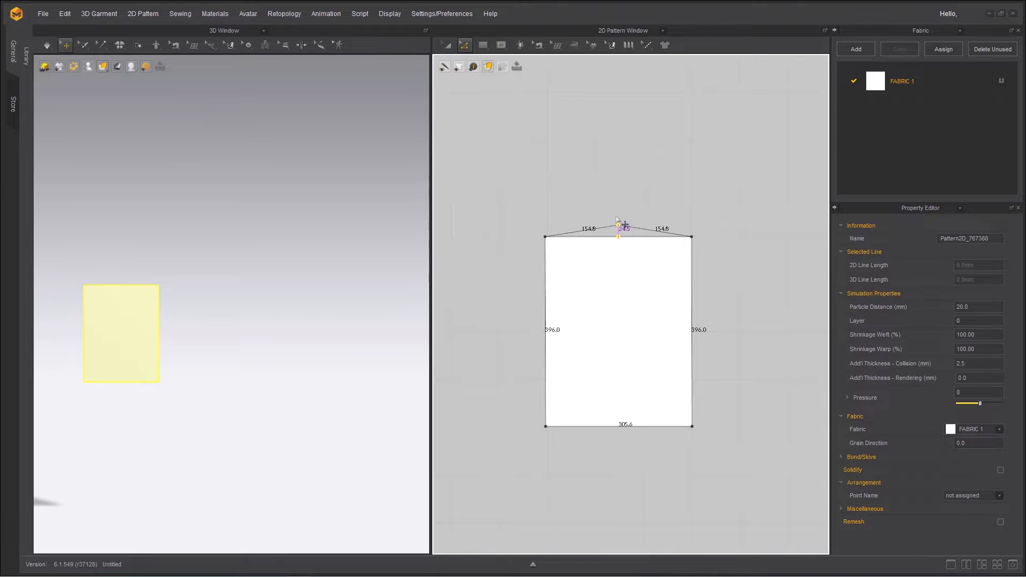
pyautogui.moveTo(618, 227); pyautogui.dragTo(618, 122)
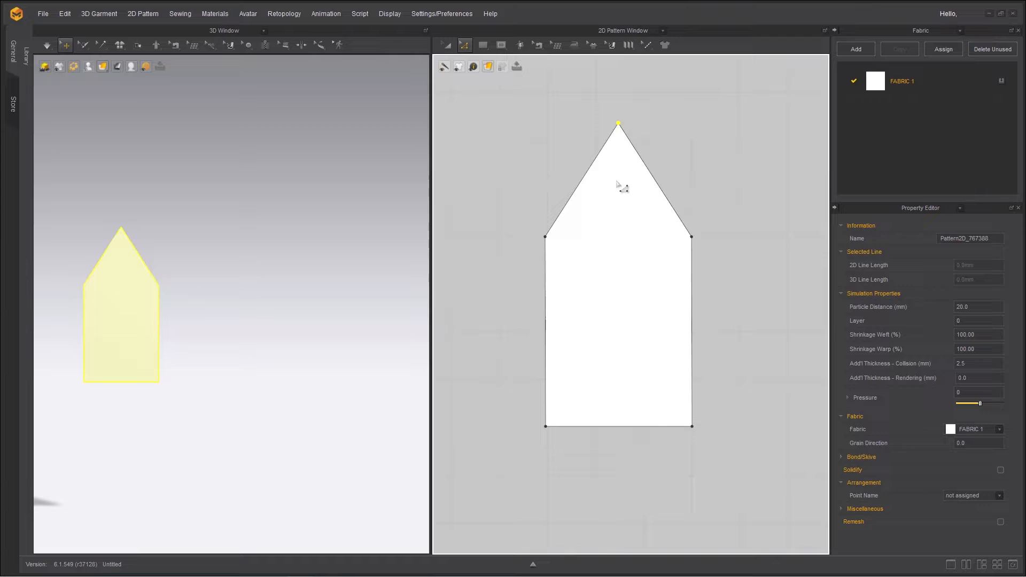
pyautogui.click(444, 44)
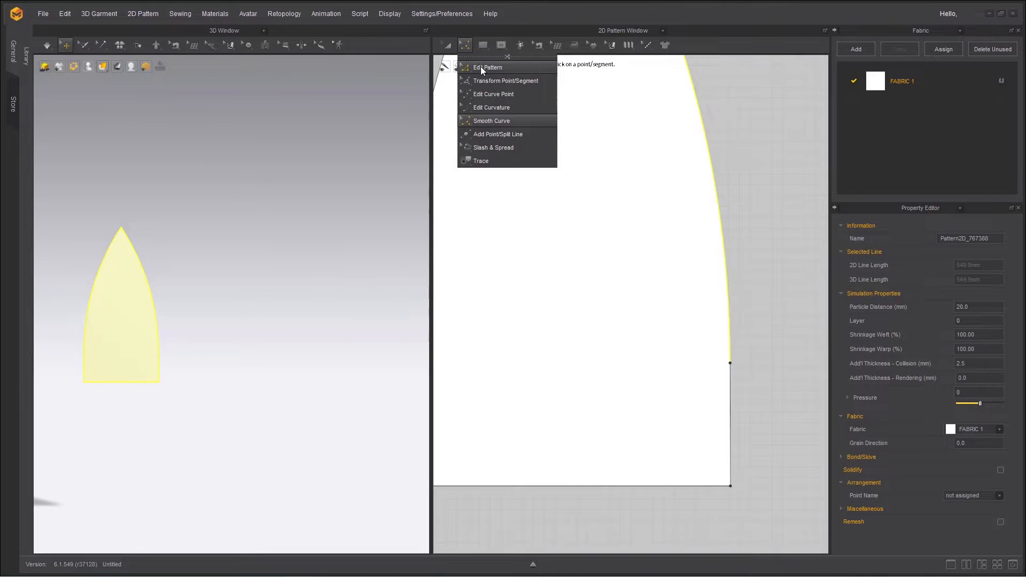
# Step: Uniformly split the lower right edge into 5 segments, ready to move its points
pyautogui.click(488, 67)
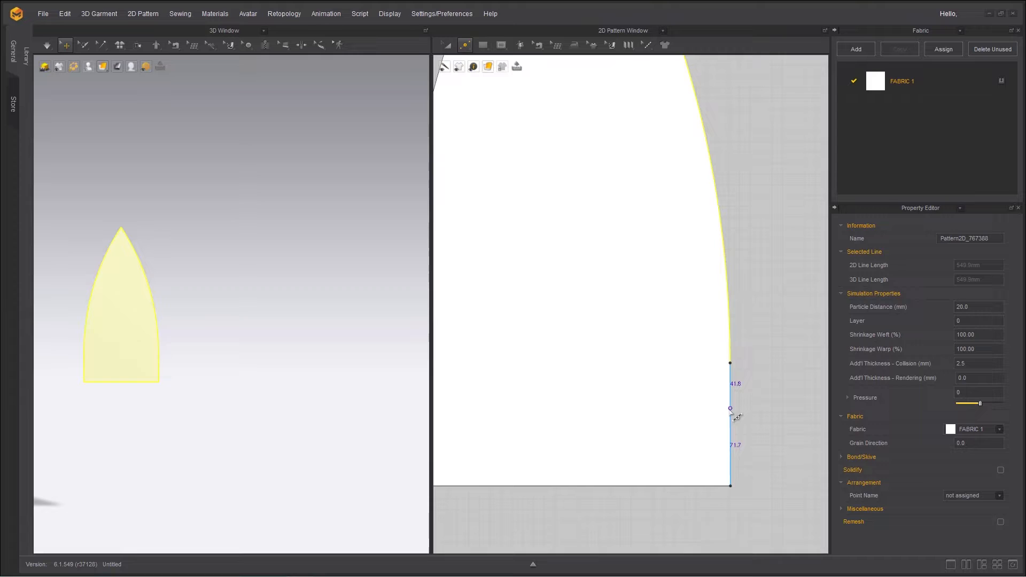
pyautogui.click(730, 409)
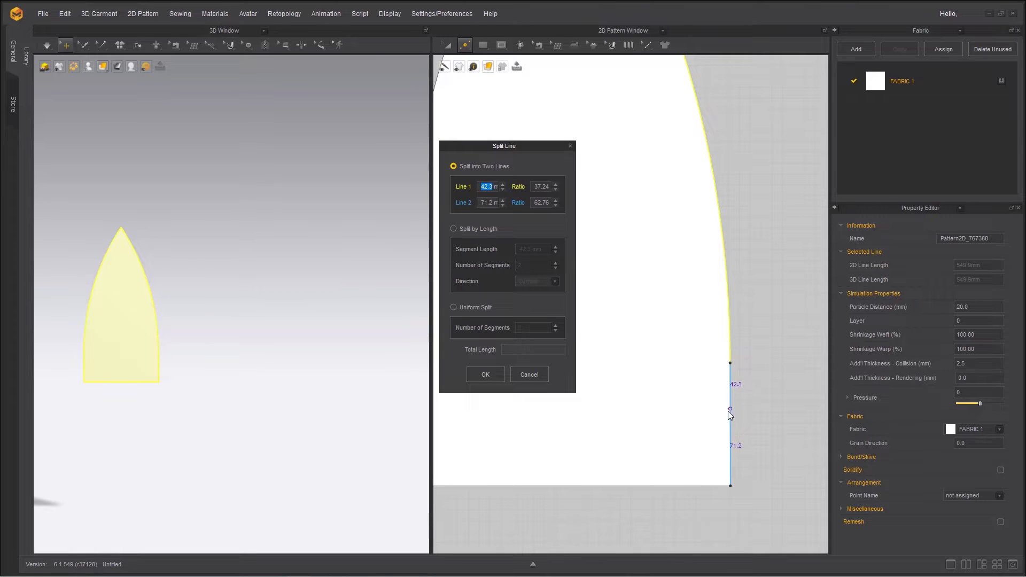
pyautogui.click(454, 307)
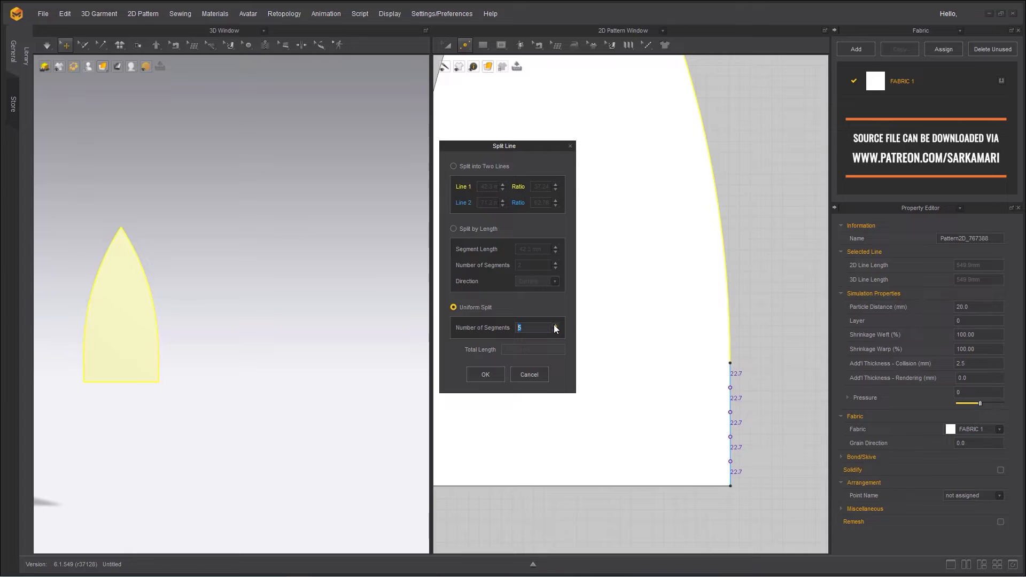
pyautogui.click(484, 374)
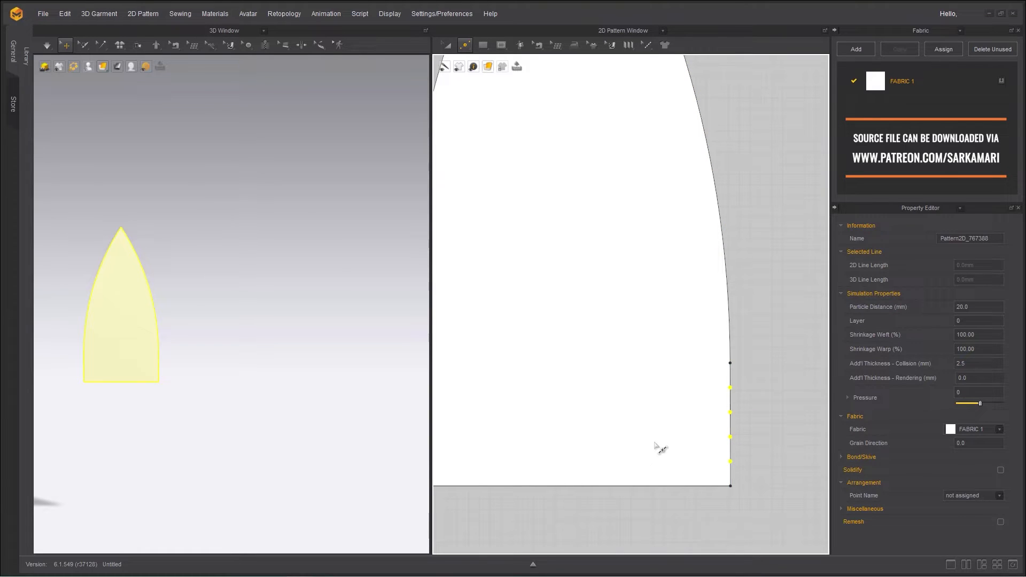
pyautogui.click(464, 44)
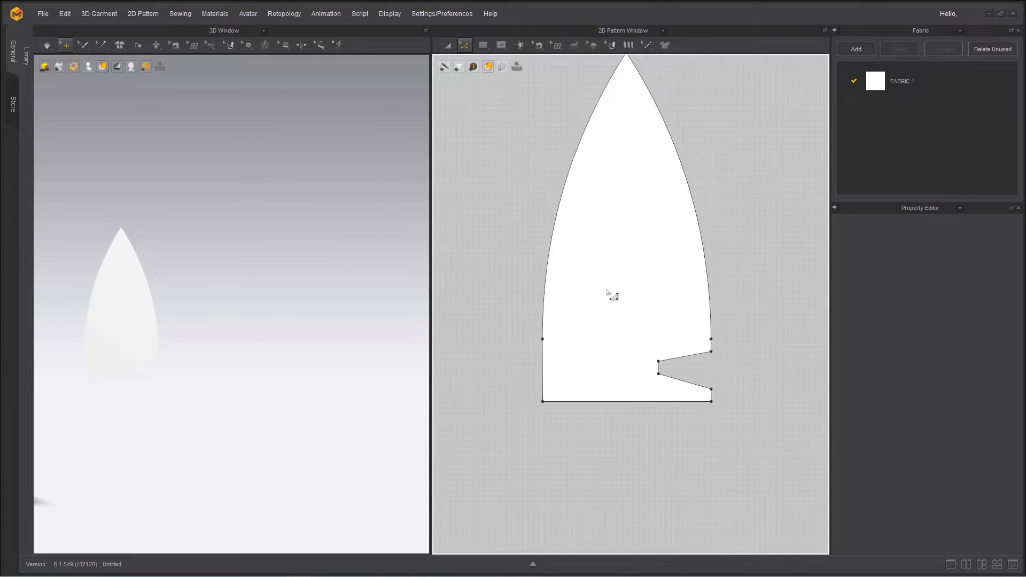
pyautogui.moveTo(625, 298)
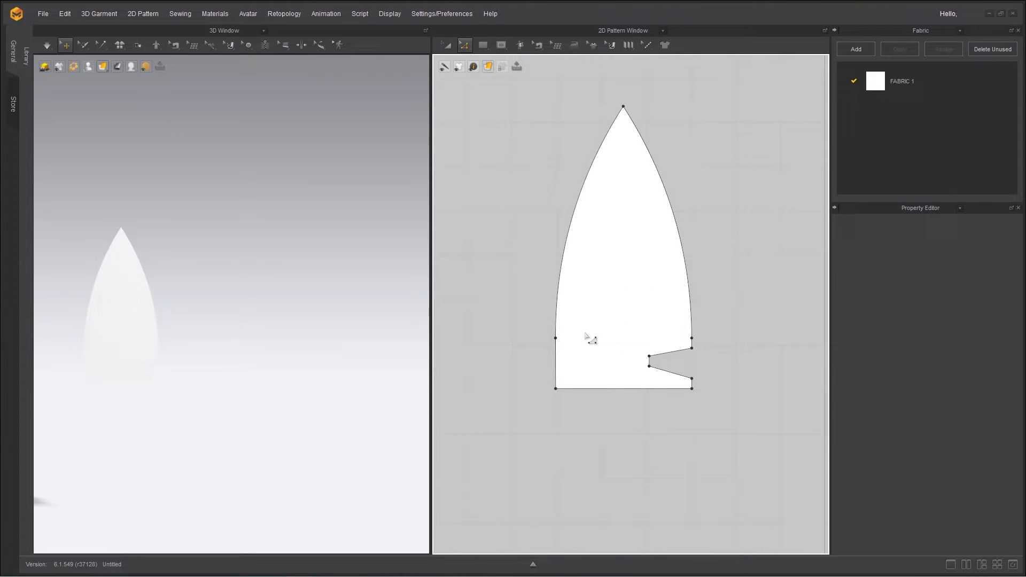
pyautogui.moveTo(446, 44)
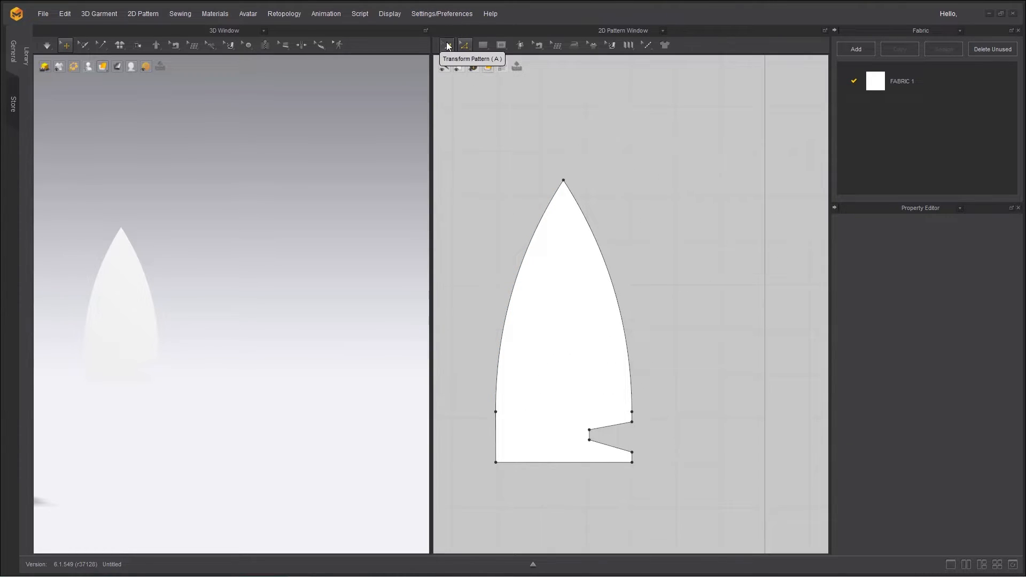
# Step: Select the notched pointed pattern with the Transform Pattern tool
pyautogui.click(563, 321)
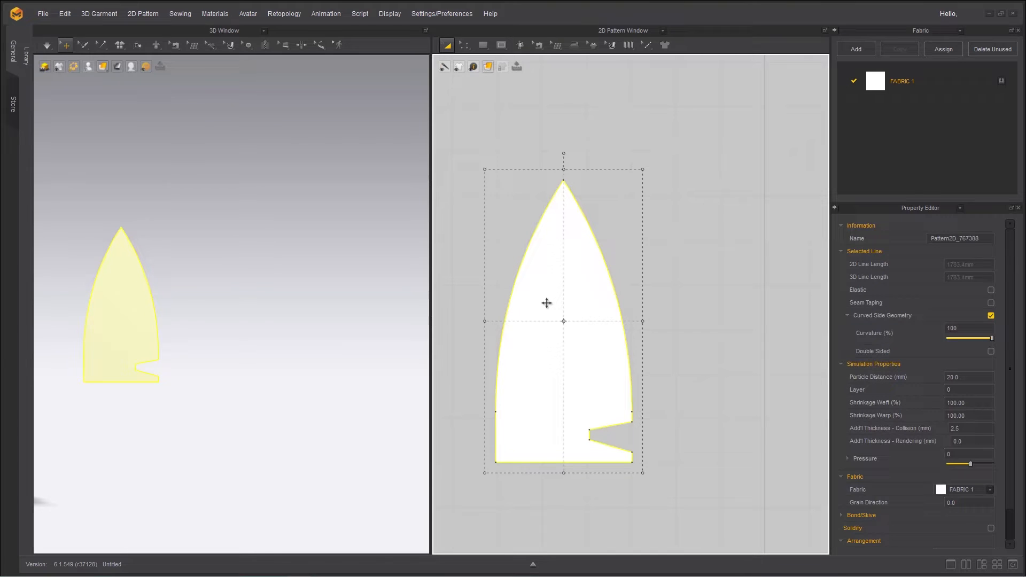
pyautogui.moveTo(546, 302); pyautogui.dragTo(720, 318)
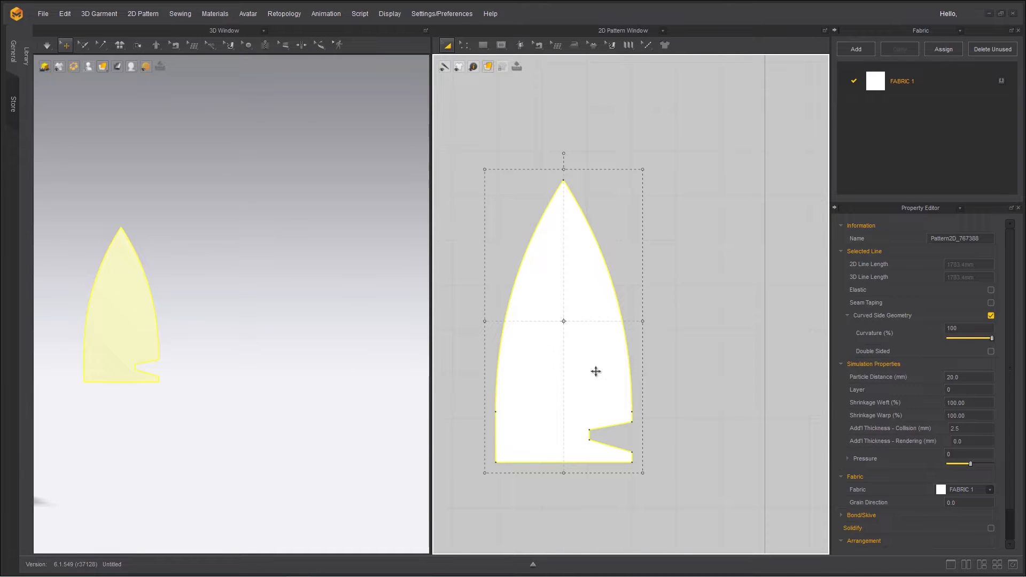
# Step: Add linked copies from the pattern's right-click menu and drag the pointed tip to test linked editing
pyautogui.rightClick(595, 371)
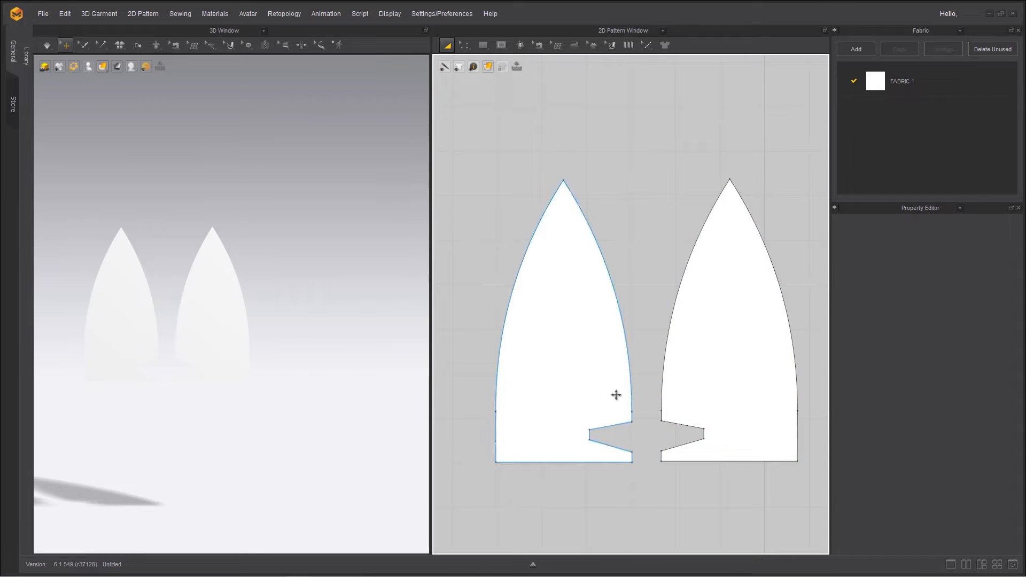
pyautogui.click(729, 308)
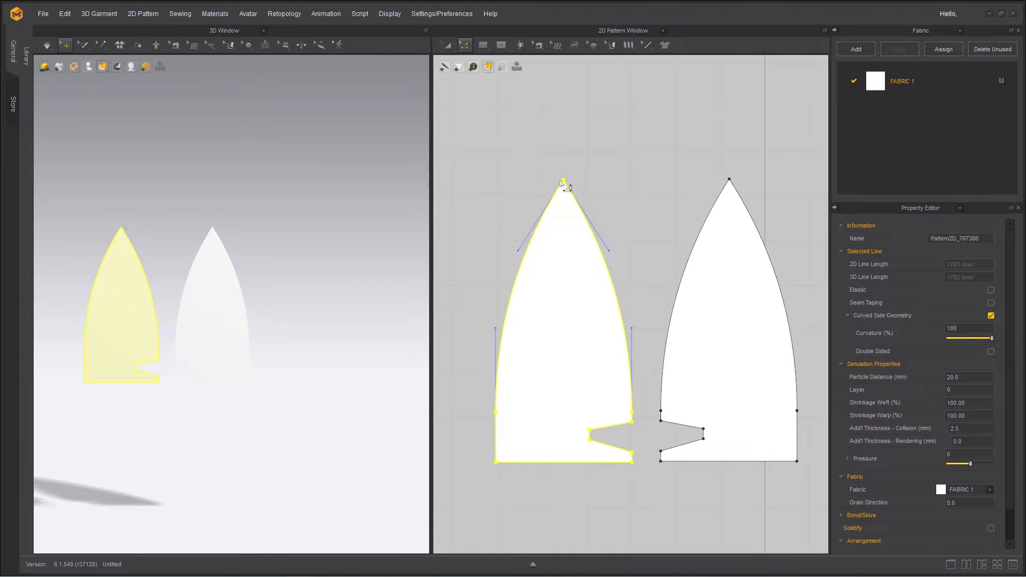
pyautogui.moveTo(561, 181); pyautogui.dragTo(616, 149)
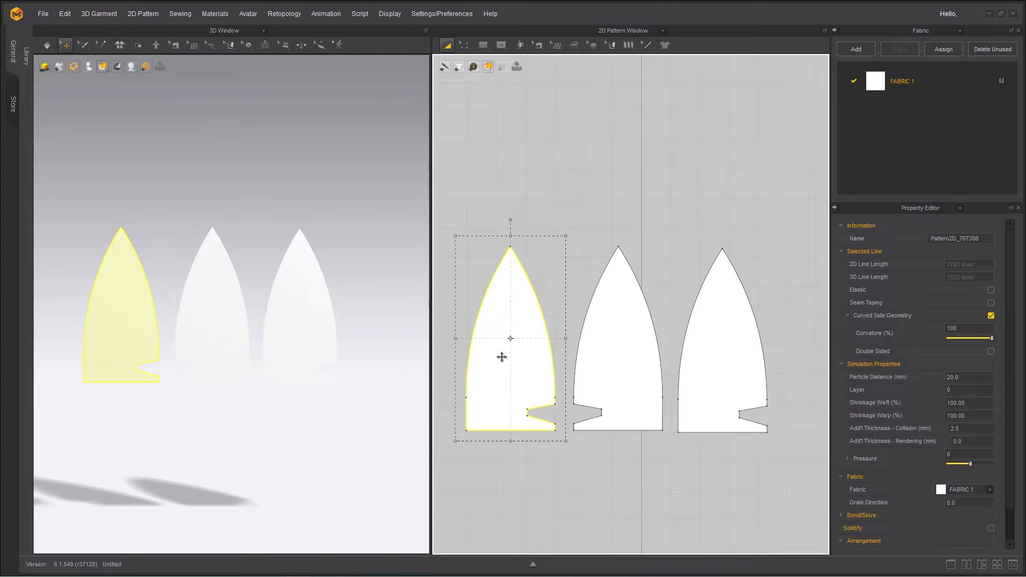
pyautogui.moveTo(478, 384)
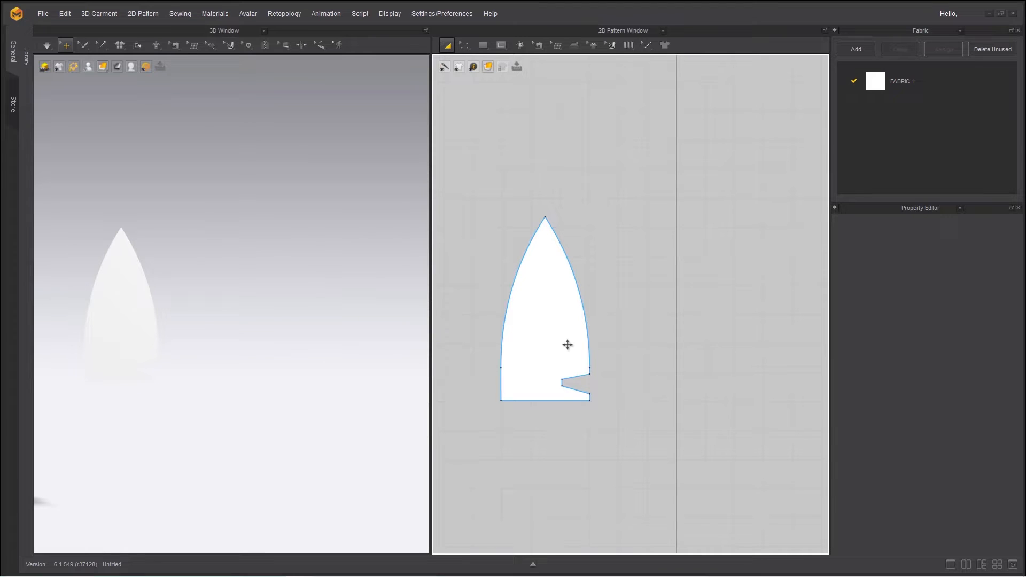
# Step: Select the notched pattern and create a Symmetric Pattern copy beside it
pyautogui.click(544, 308)
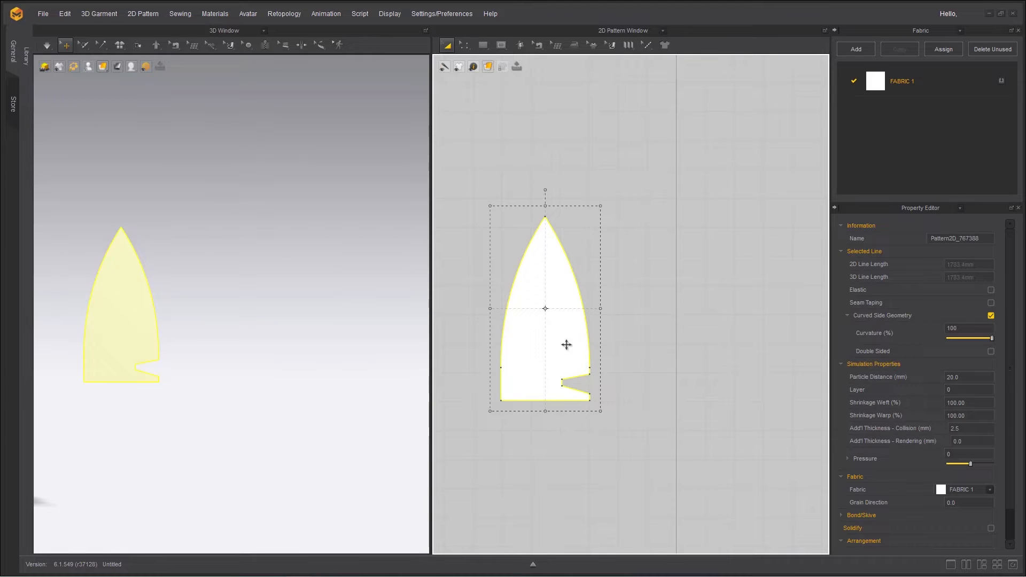
pyautogui.rightClick(566, 345)
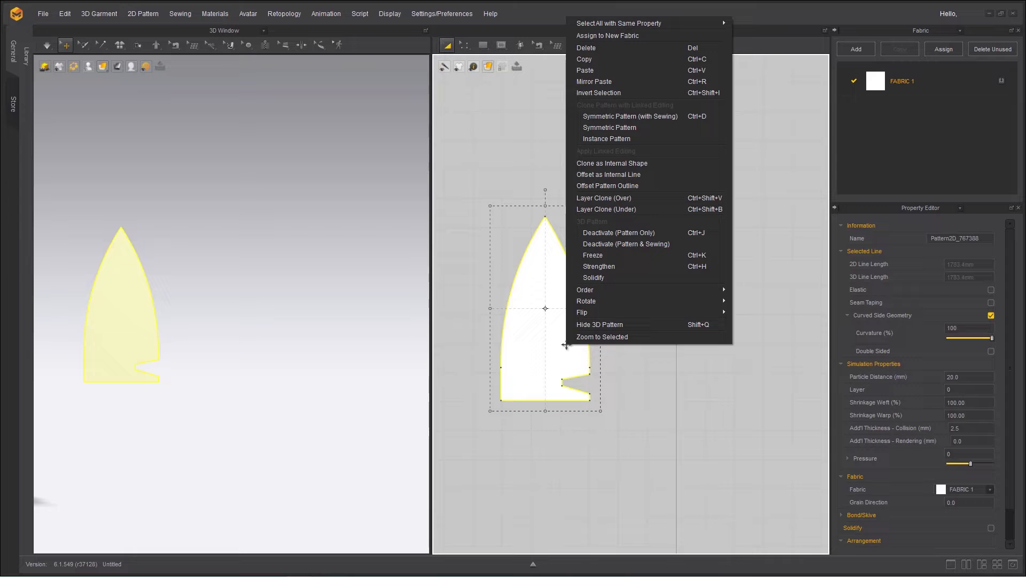
pyautogui.moveTo(609, 128)
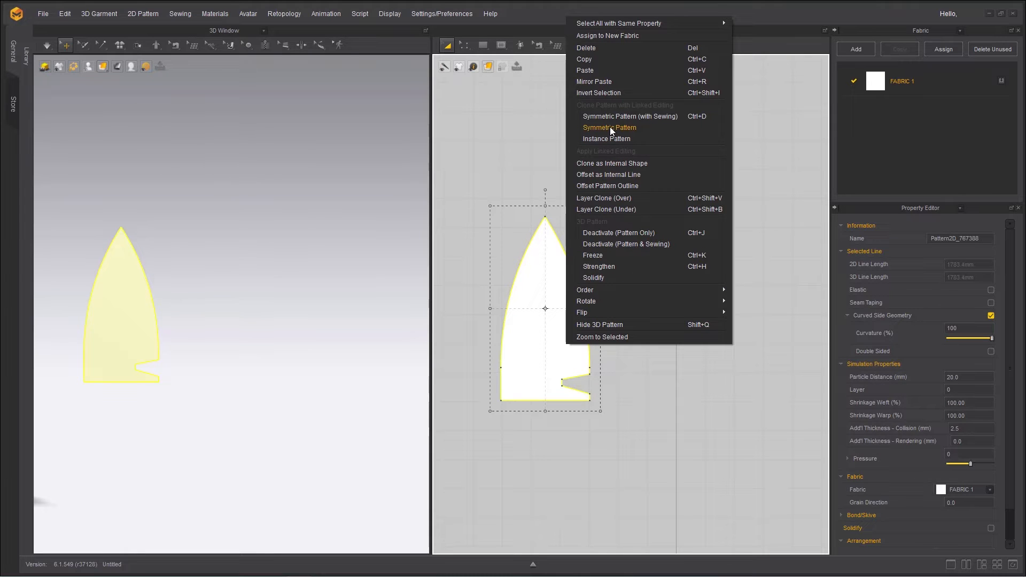
pyautogui.click(609, 128)
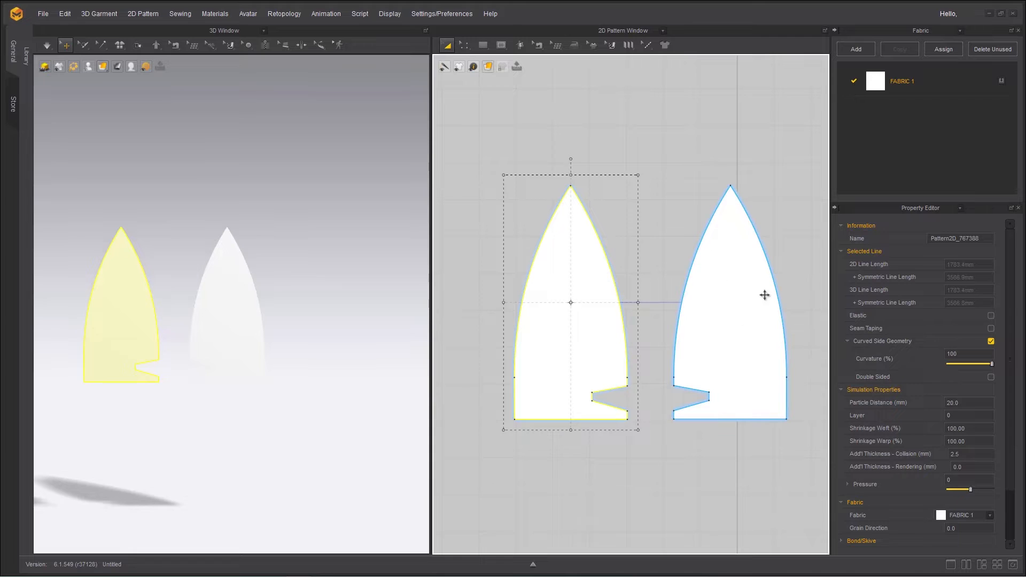
pyautogui.moveTo(693, 265)
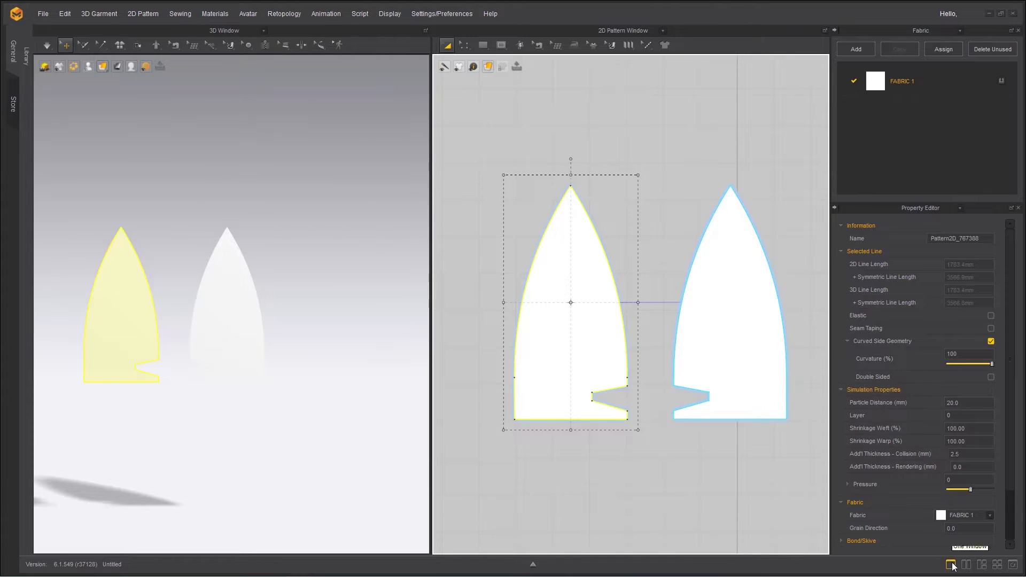
# Step: Select the left pointed pattern to view it beside its mirrored copy
pyautogui.click(951, 564)
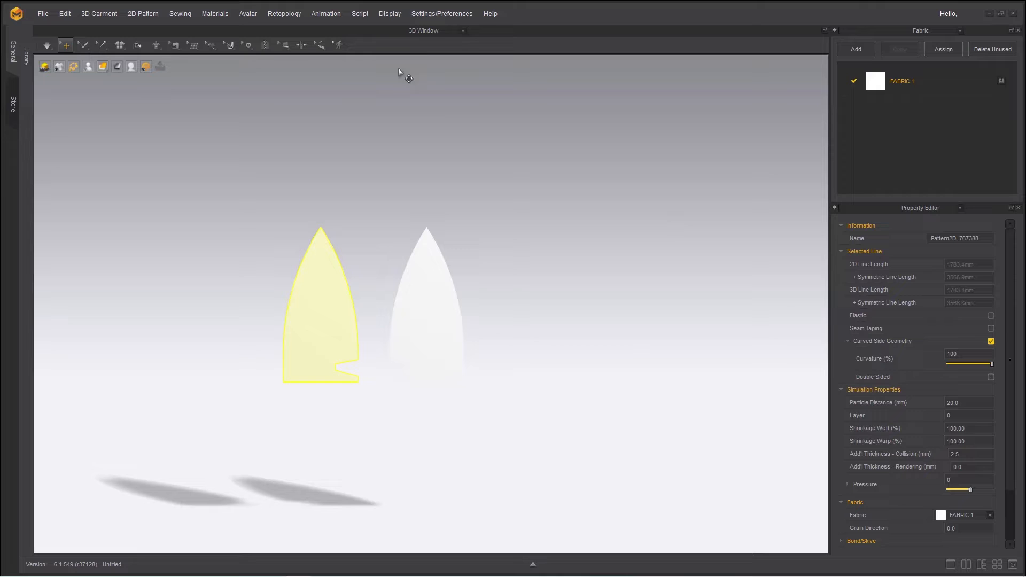
pyautogui.moveTo(436, 108)
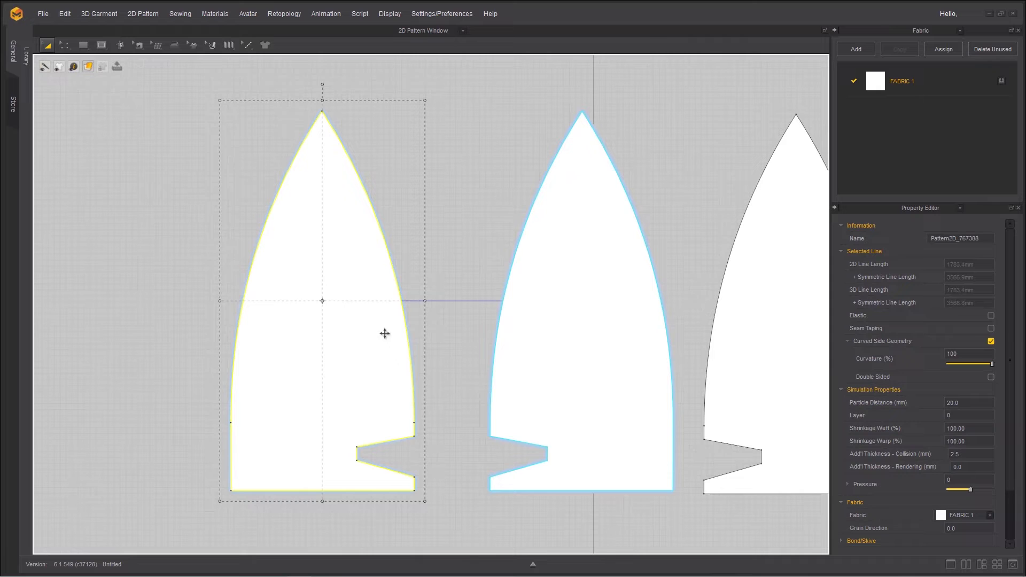
pyautogui.moveTo(314, 329)
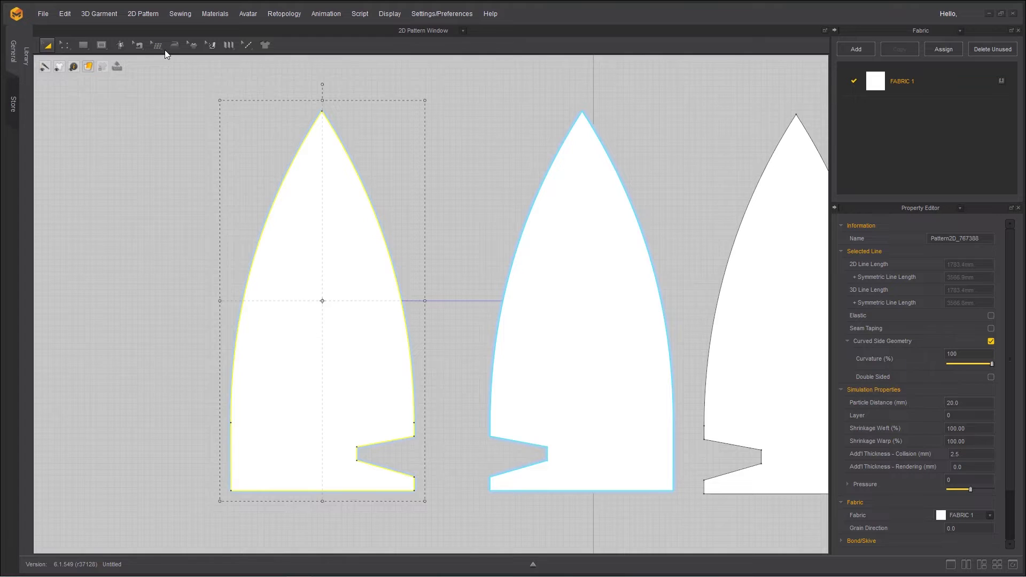
# Step: Drag the left pattern's tip left and right with Edit Pattern, ending leaned inward
pyautogui.click(65, 44)
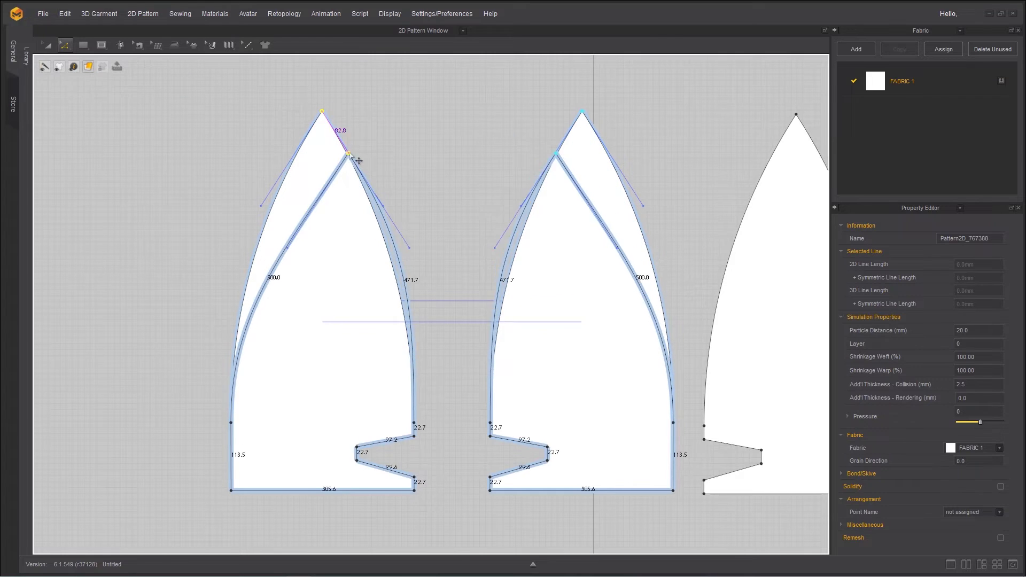
pyautogui.moveTo(350, 155); pyautogui.dragTo(265, 173)
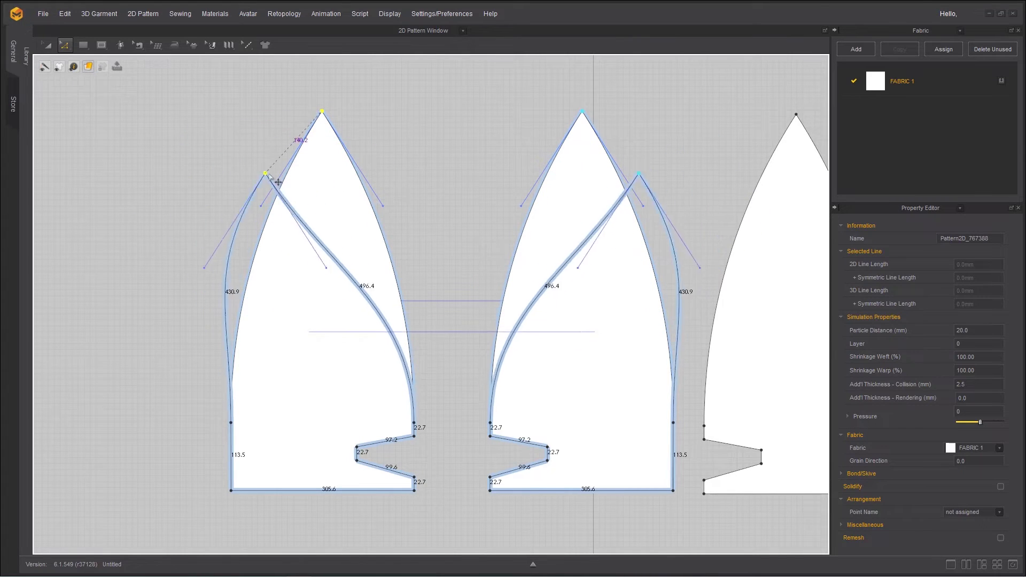
pyautogui.moveTo(265, 174); pyautogui.dragTo(167, 134)
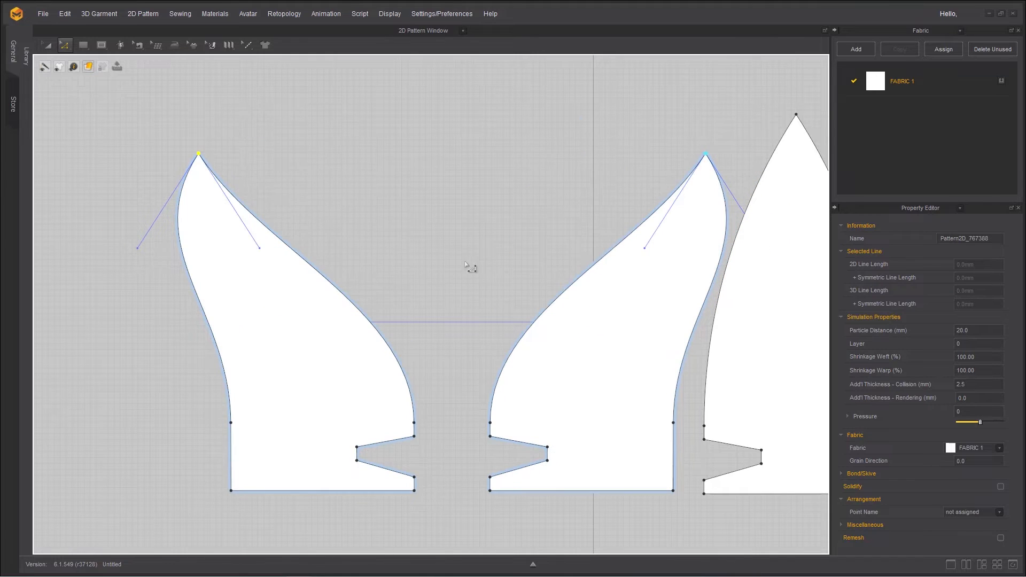
pyautogui.moveTo(327, 355)
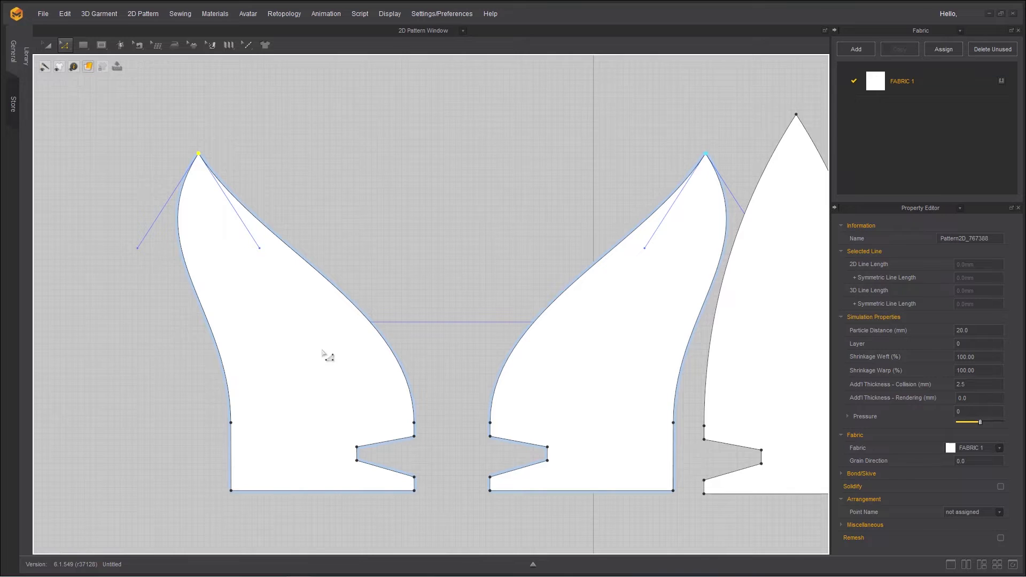
pyautogui.moveTo(204, 129)
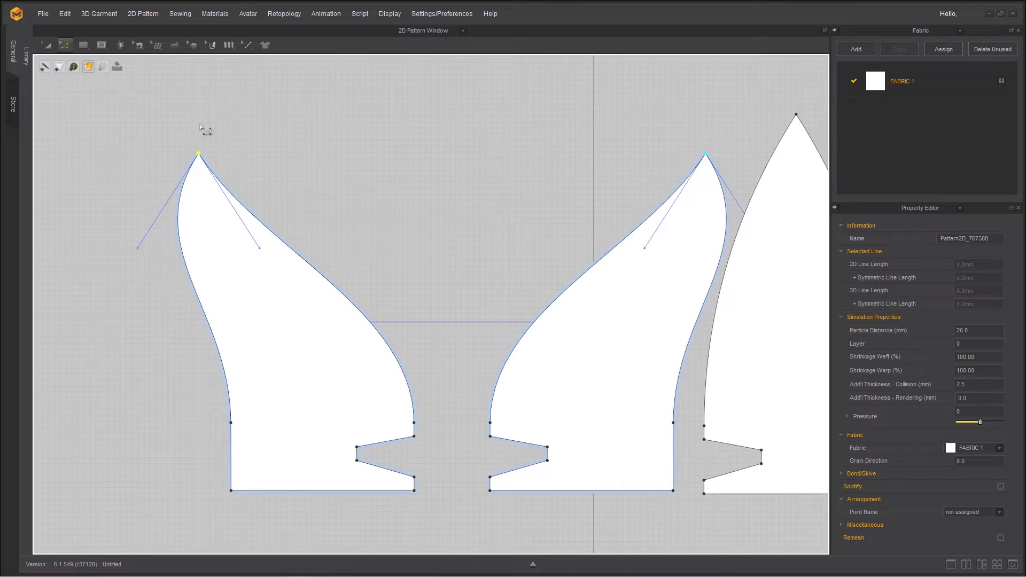
pyautogui.moveTo(396, 181)
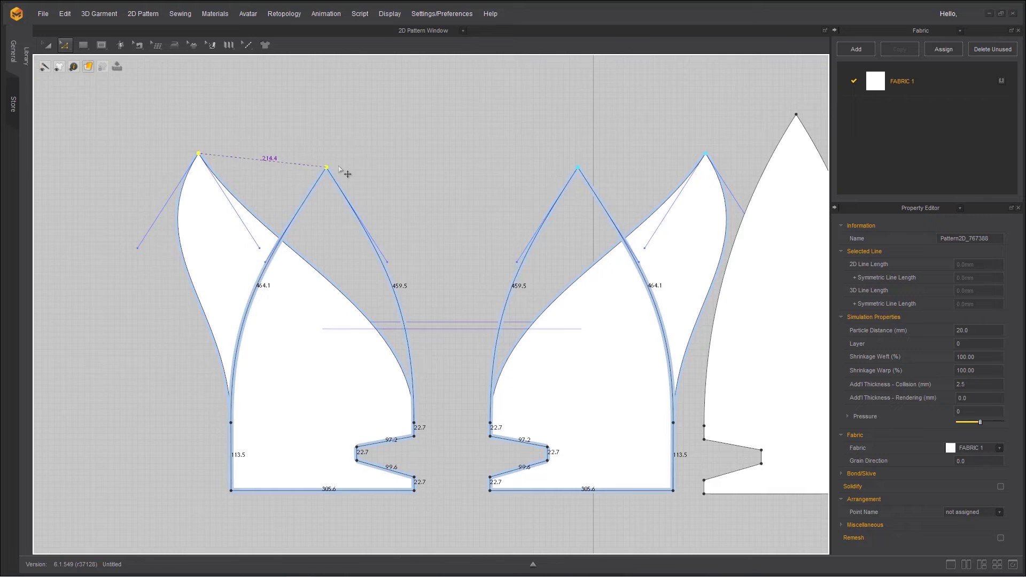
pyautogui.moveTo(328, 166); pyautogui.dragTo(400, 155)
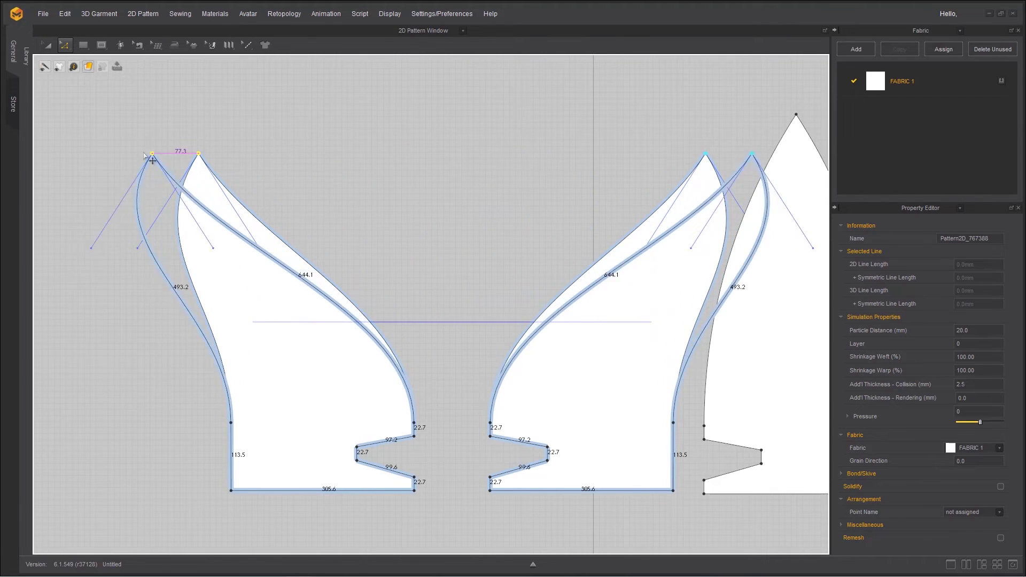
pyautogui.moveTo(152, 156); pyautogui.dragTo(373, 112)
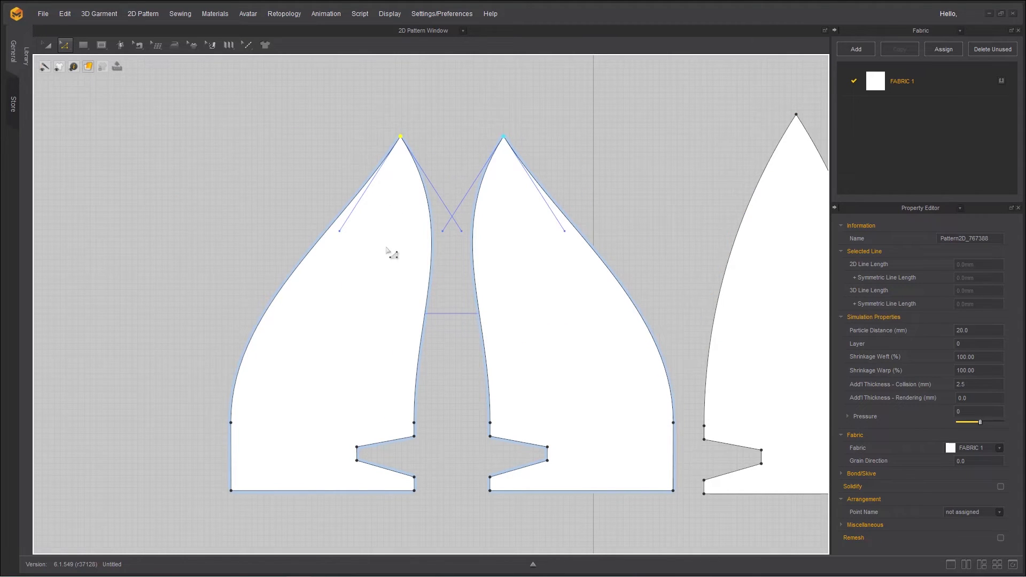
pyautogui.moveTo(388, 322)
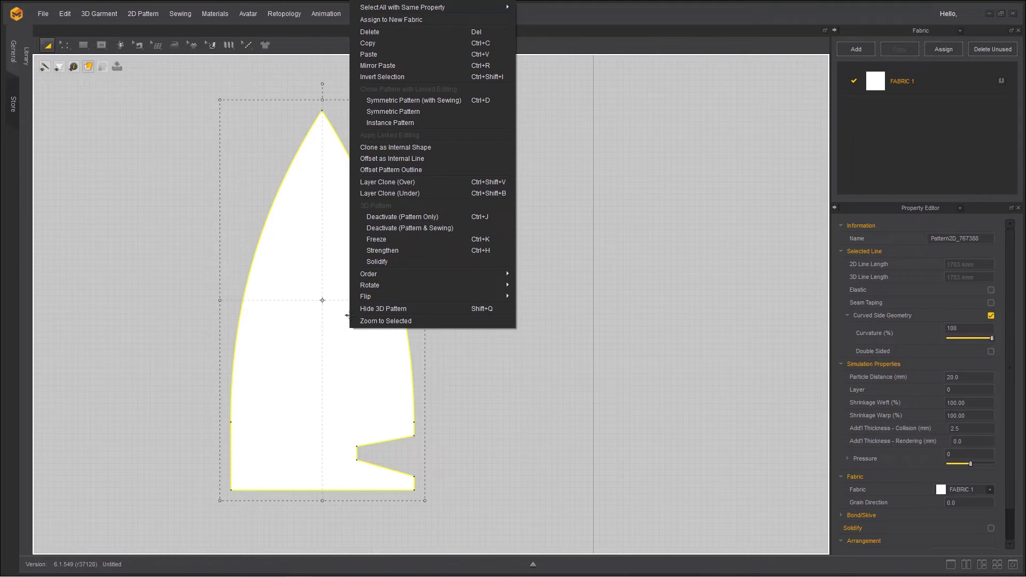
pyautogui.moveTo(410, 132)
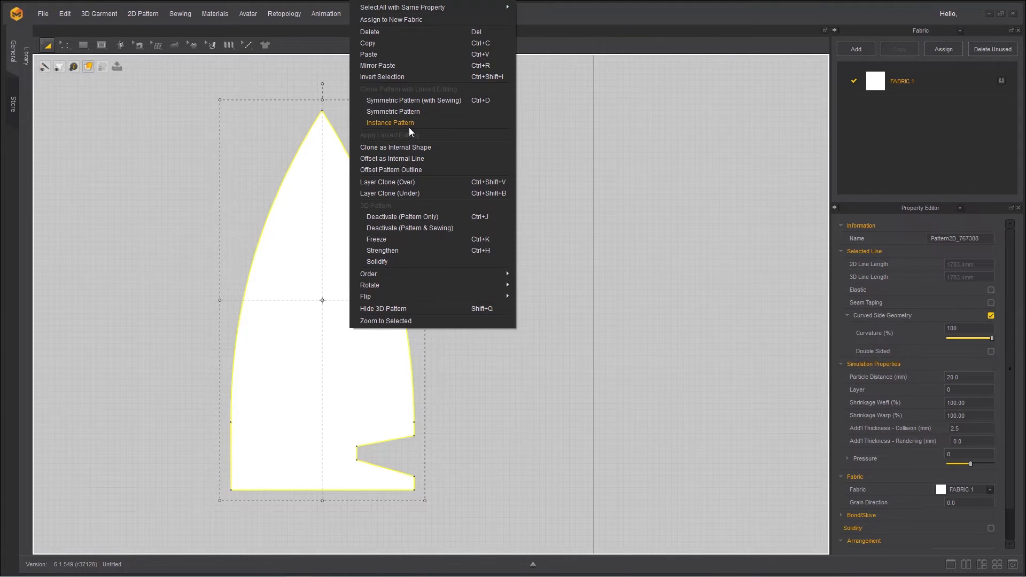
# Step: Create an Instance Pattern copy and place it to the right
pyautogui.click(394, 111)
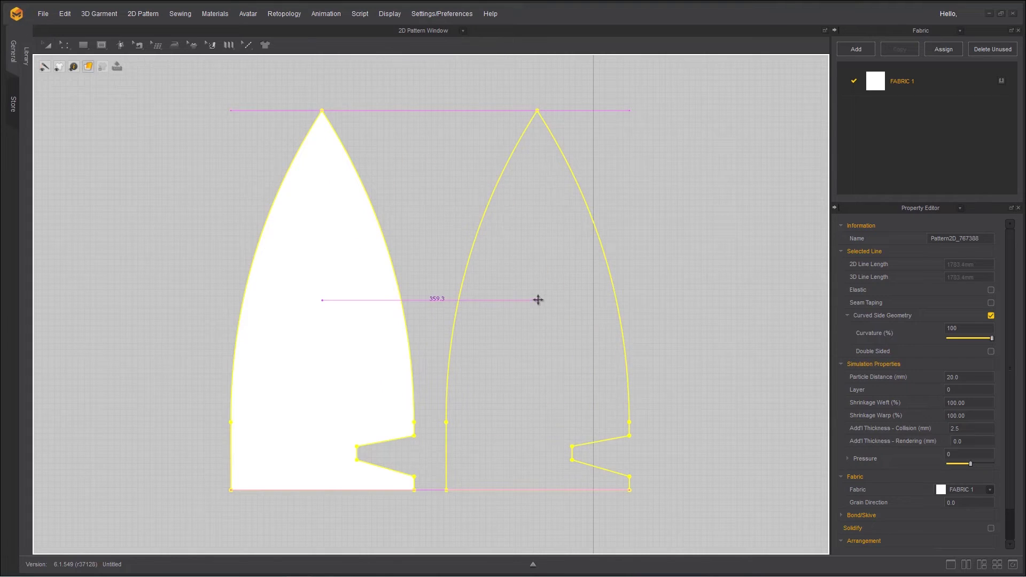
pyautogui.click(46, 45)
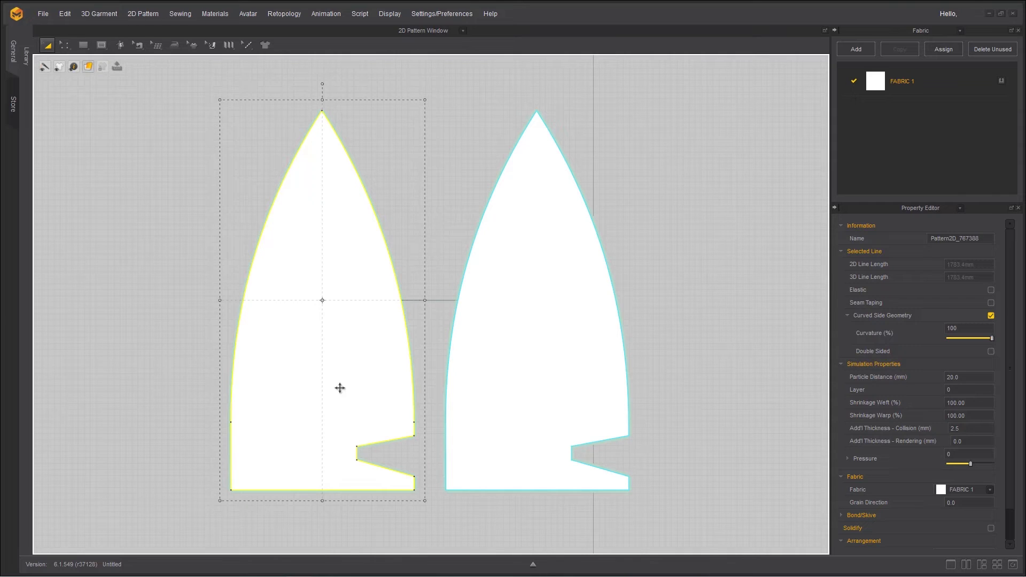
pyautogui.moveTo(266, 166)
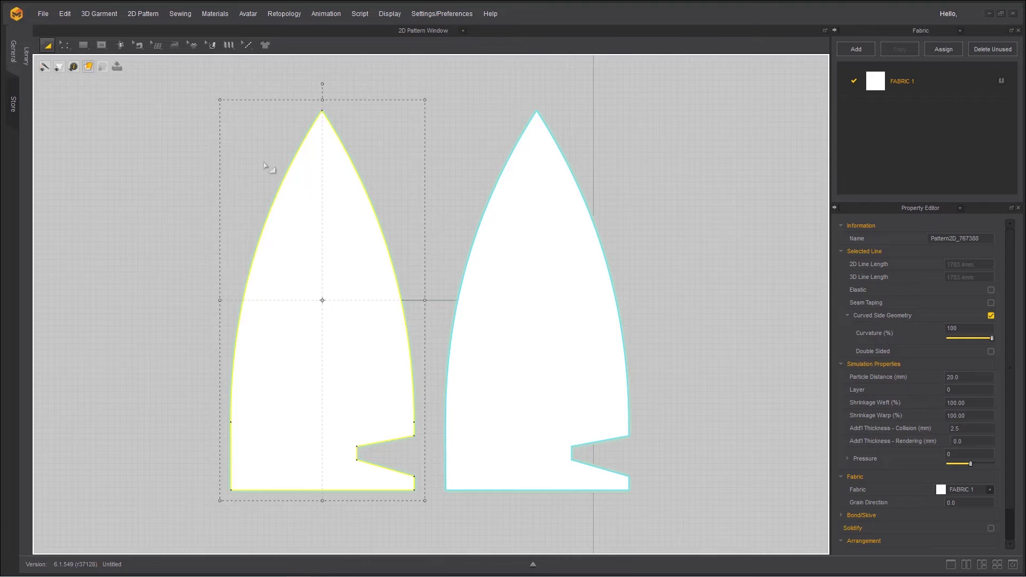
pyautogui.click(64, 45)
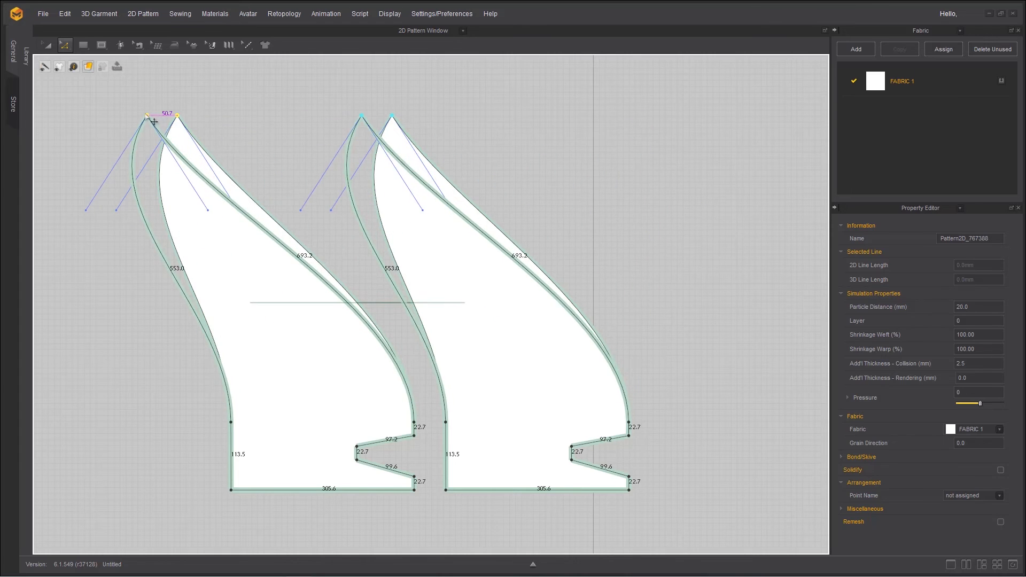
pyautogui.moveTo(146, 116); pyautogui.dragTo(126, 108)
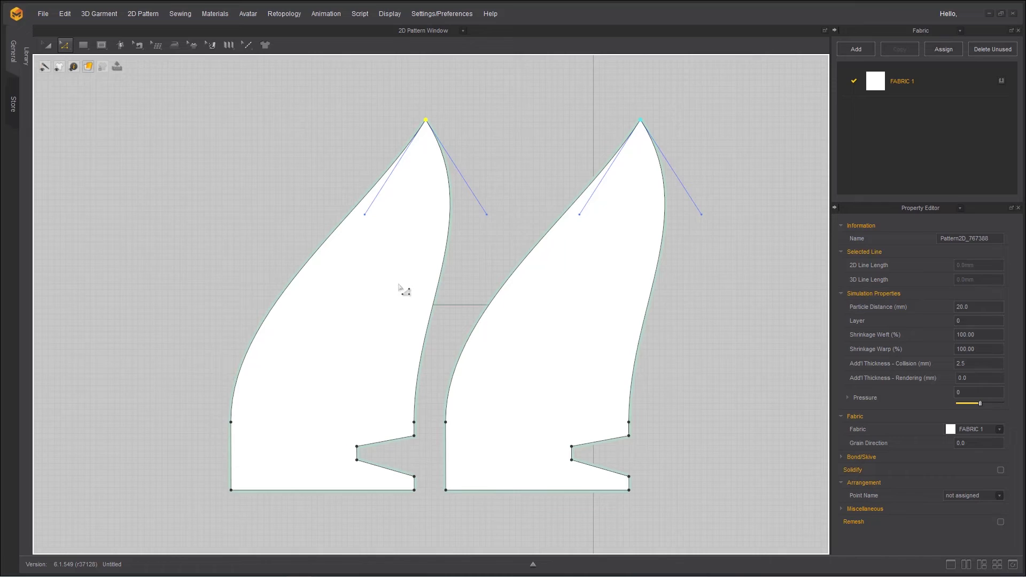
pyautogui.moveTo(426, 294)
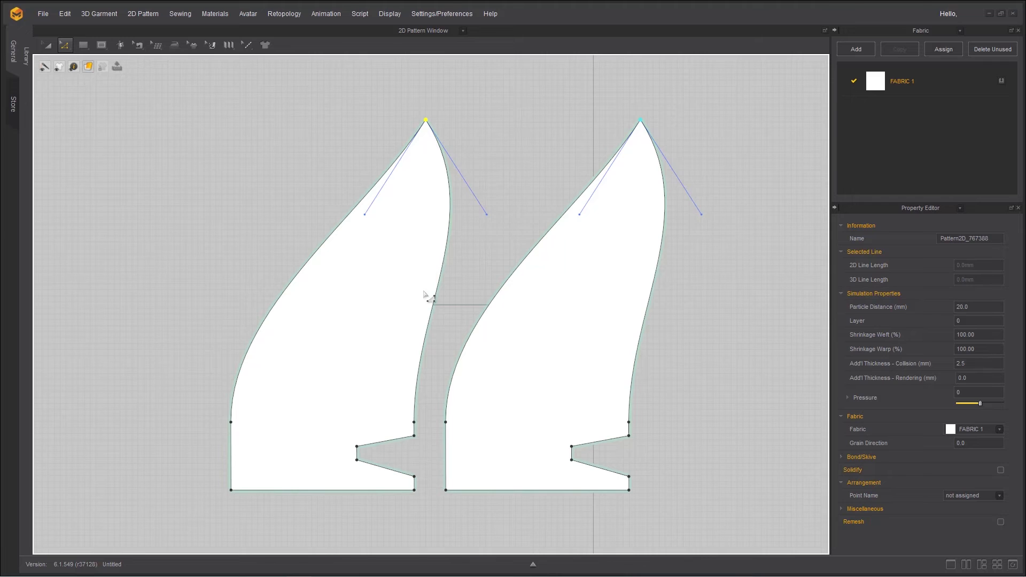
pyautogui.moveTo(475, 307)
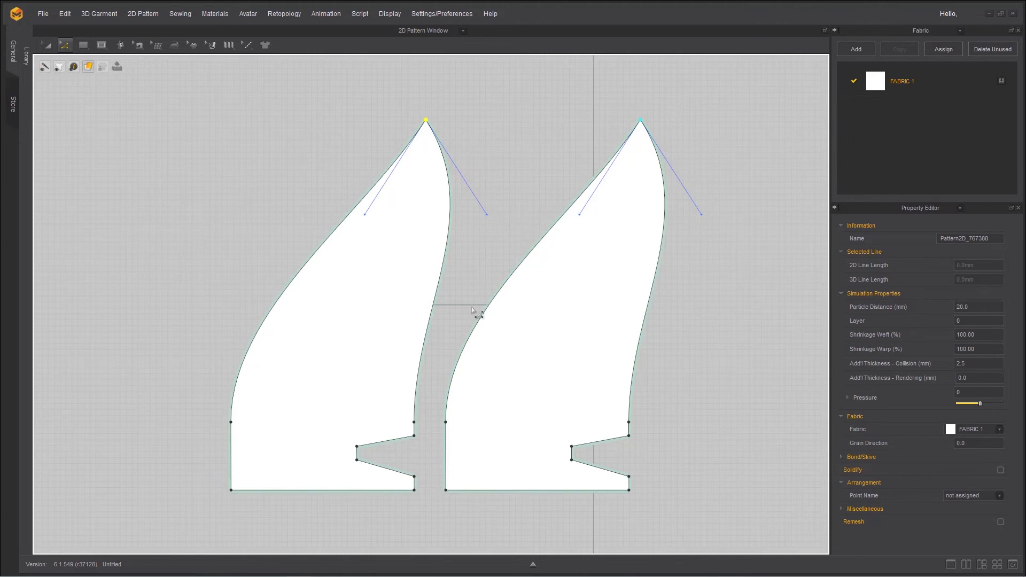
pyautogui.moveTo(546, 347)
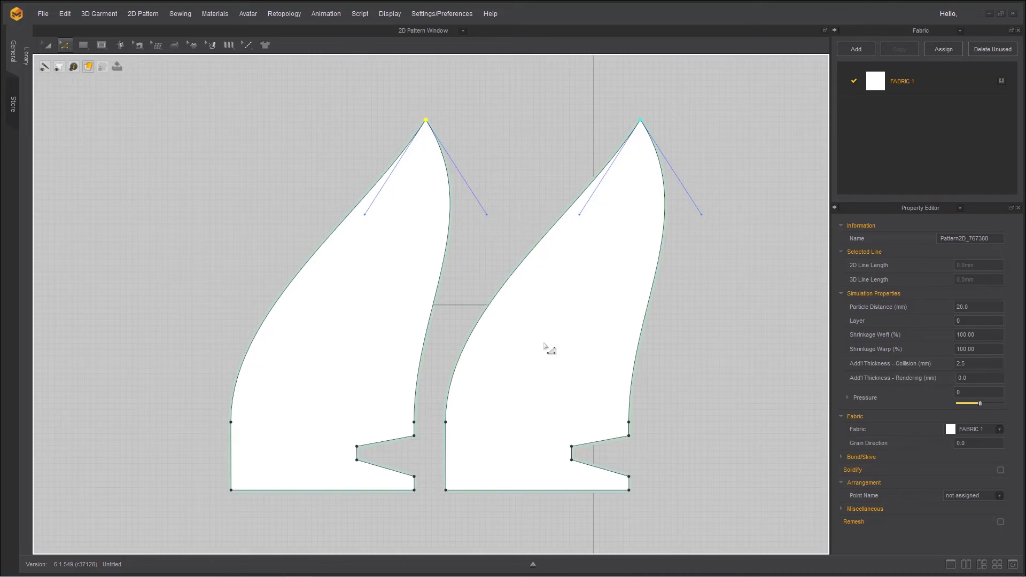
pyautogui.moveTo(258, 361)
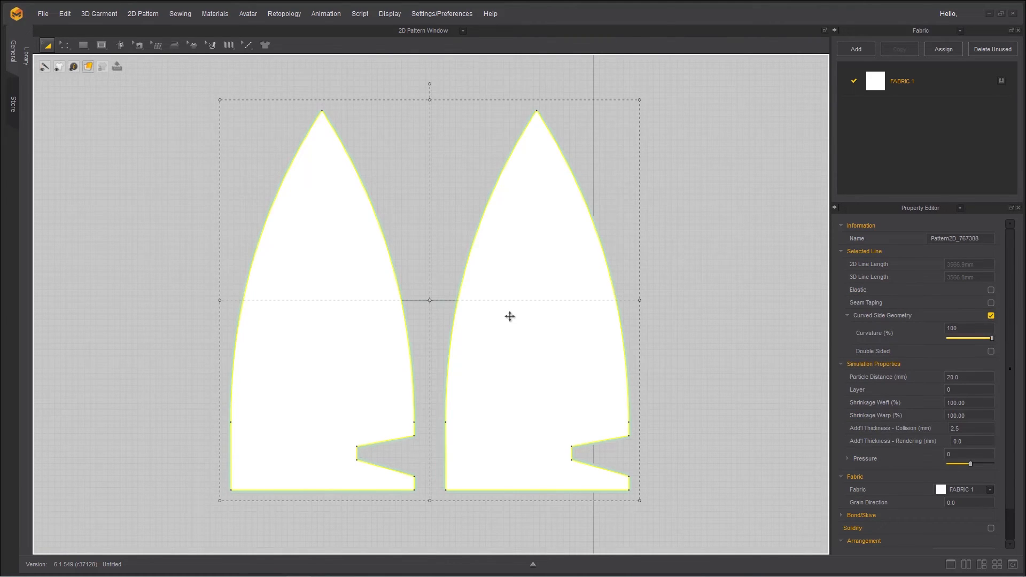
# Step: Unlink the selected patterns, then select the left pattern alone
pyautogui.rightClick(509, 315)
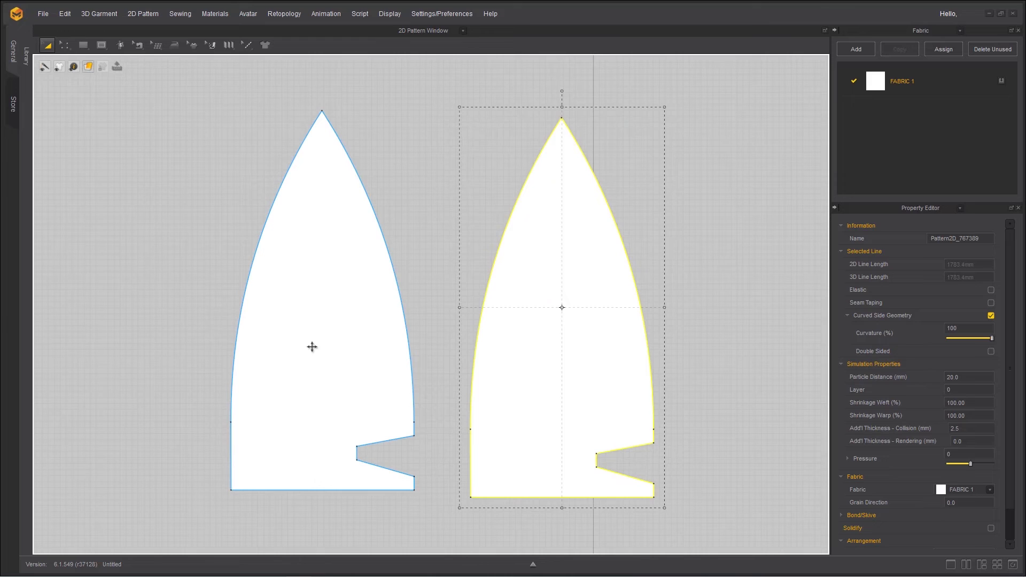
pyautogui.click(65, 44)
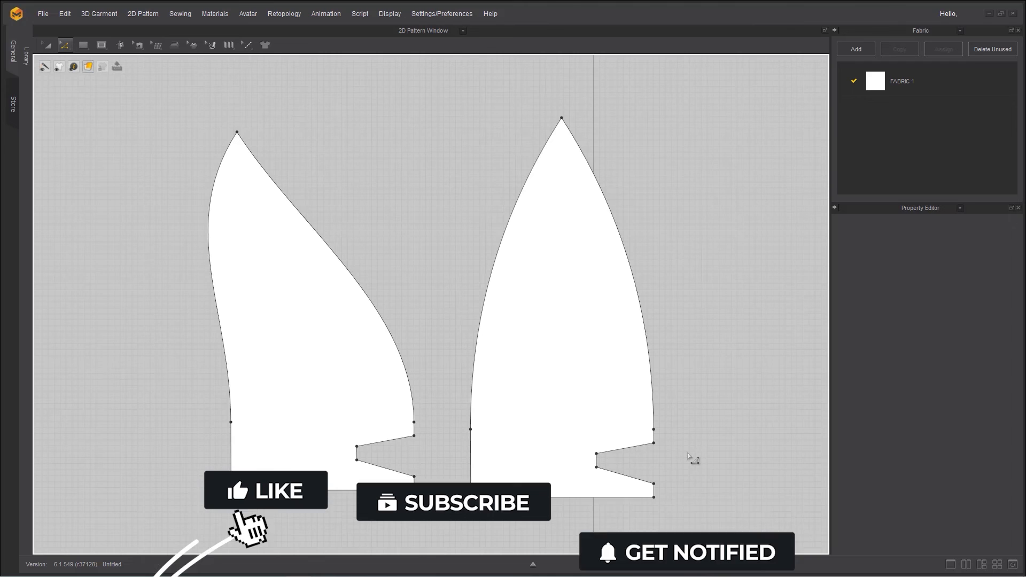
pyautogui.click(265, 490)
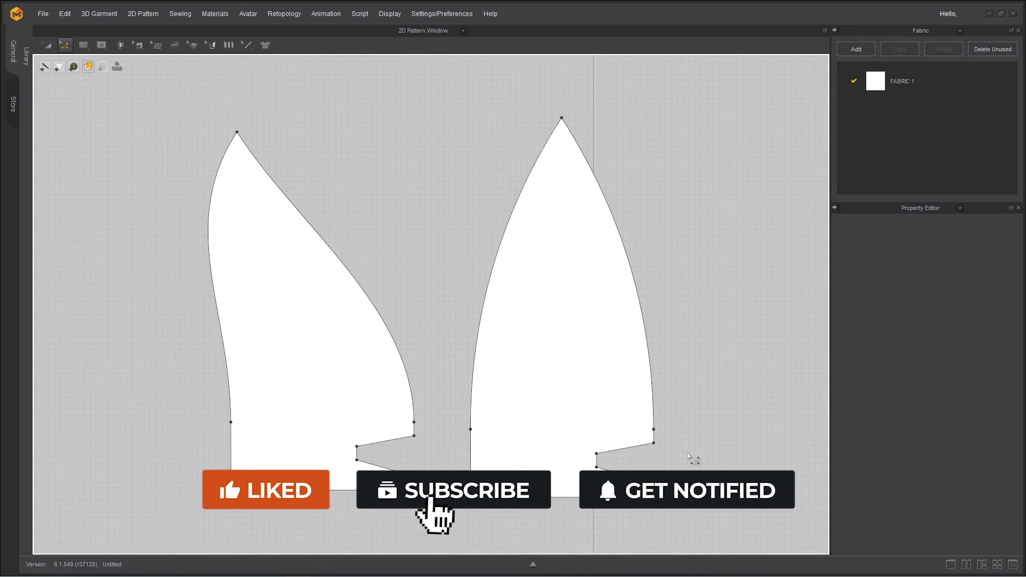
pyautogui.click(453, 490)
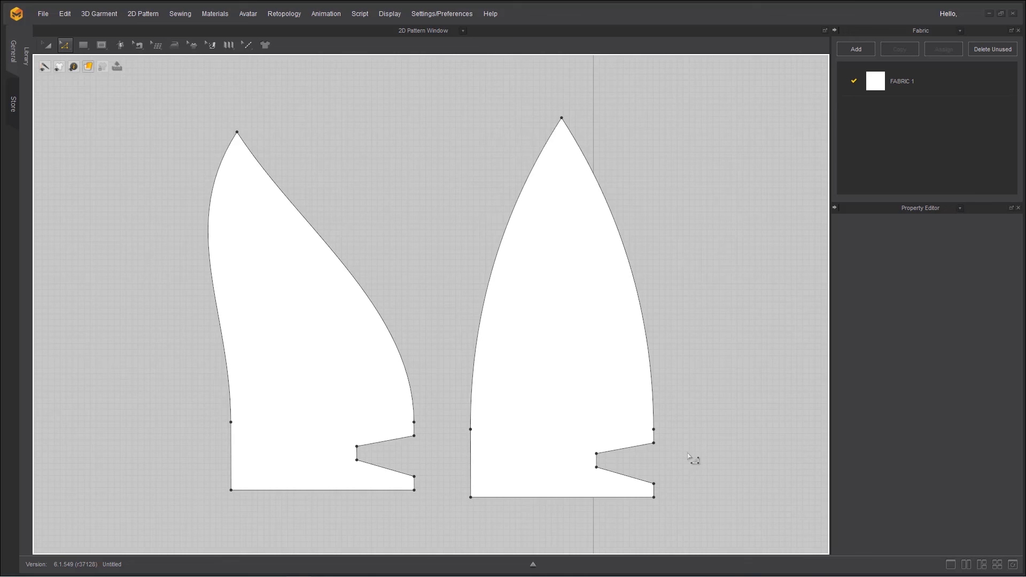
pyautogui.moveTo(602, 297)
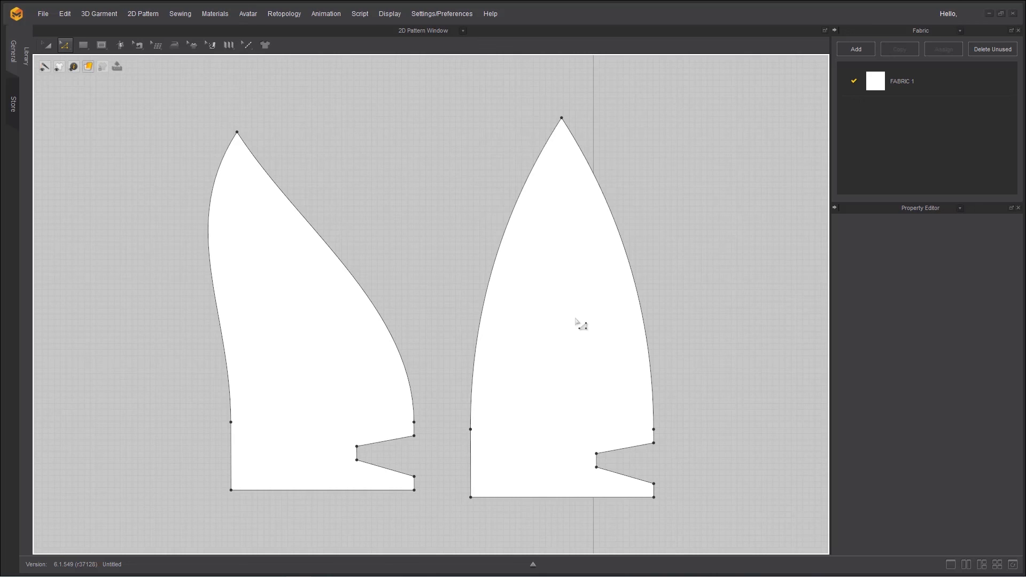
pyautogui.moveTo(12, 109)
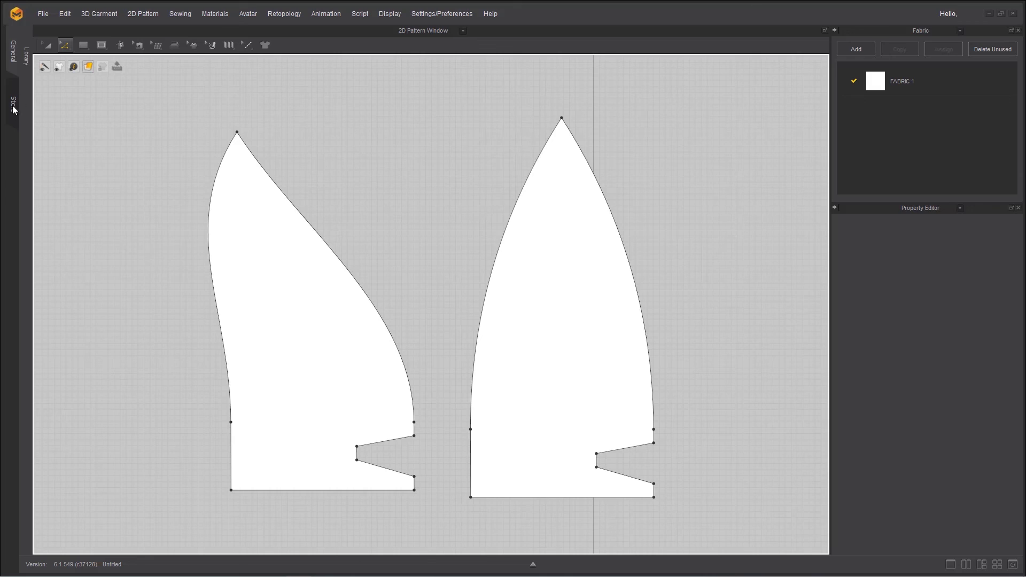